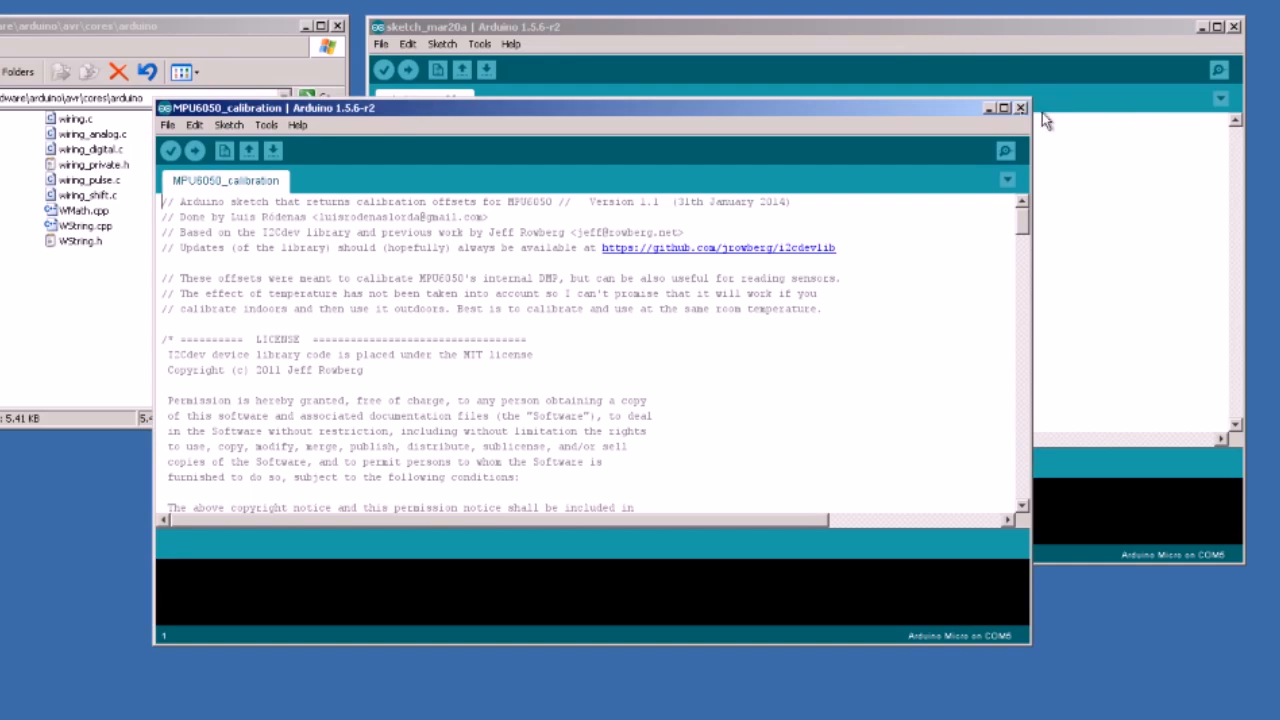
# Close MPU6050_calibration and open the headtracker sketch from File > Sketchbook.
pyautogui.click(1020, 108)
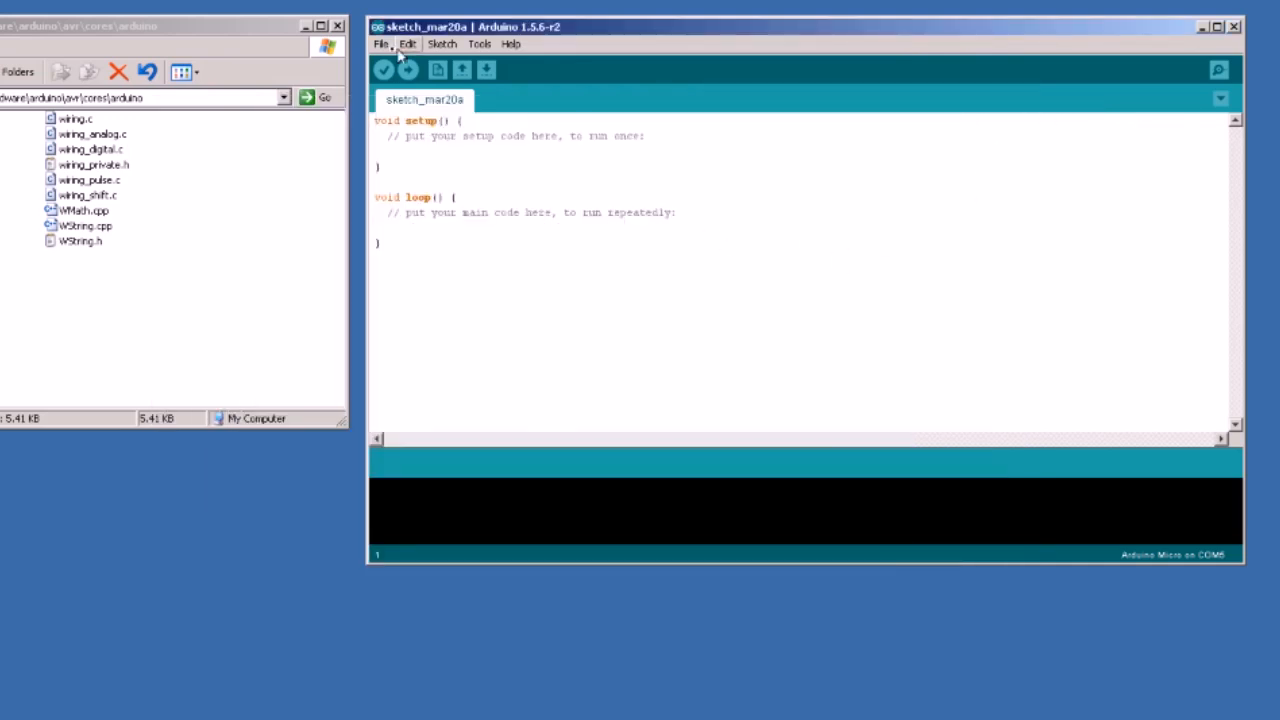
pyautogui.click(380, 44)
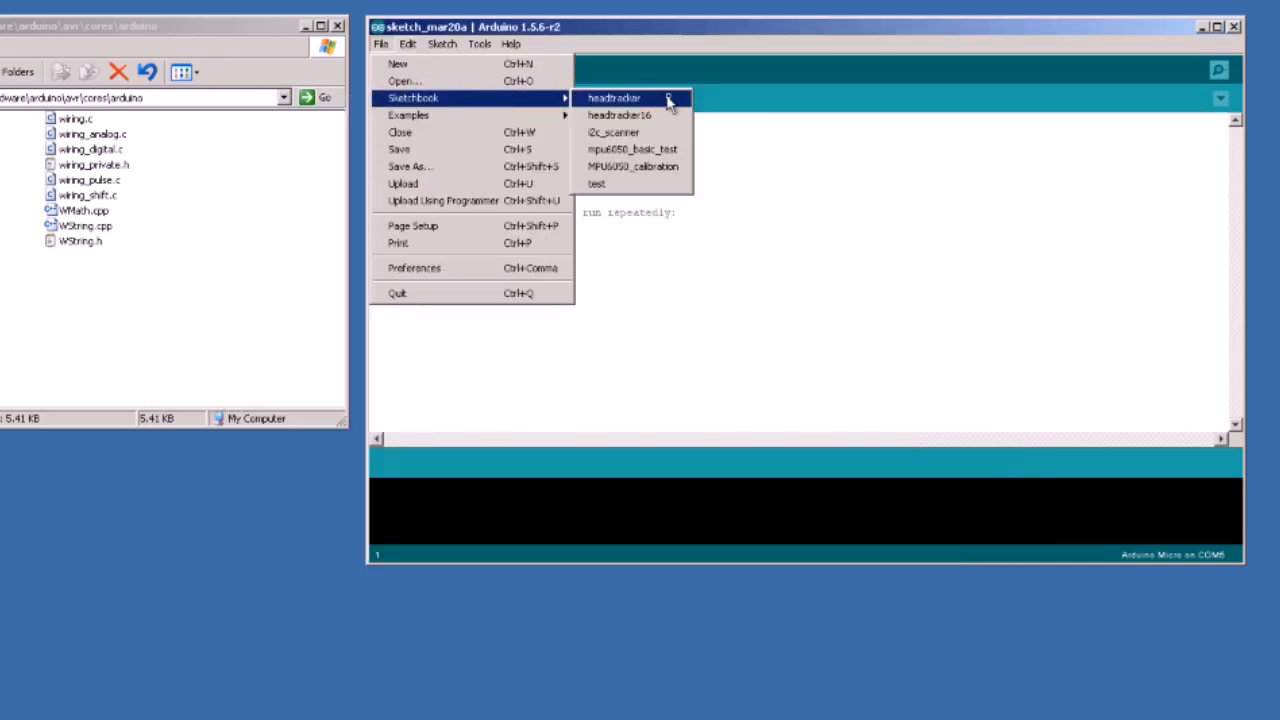
pyautogui.click(614, 98)
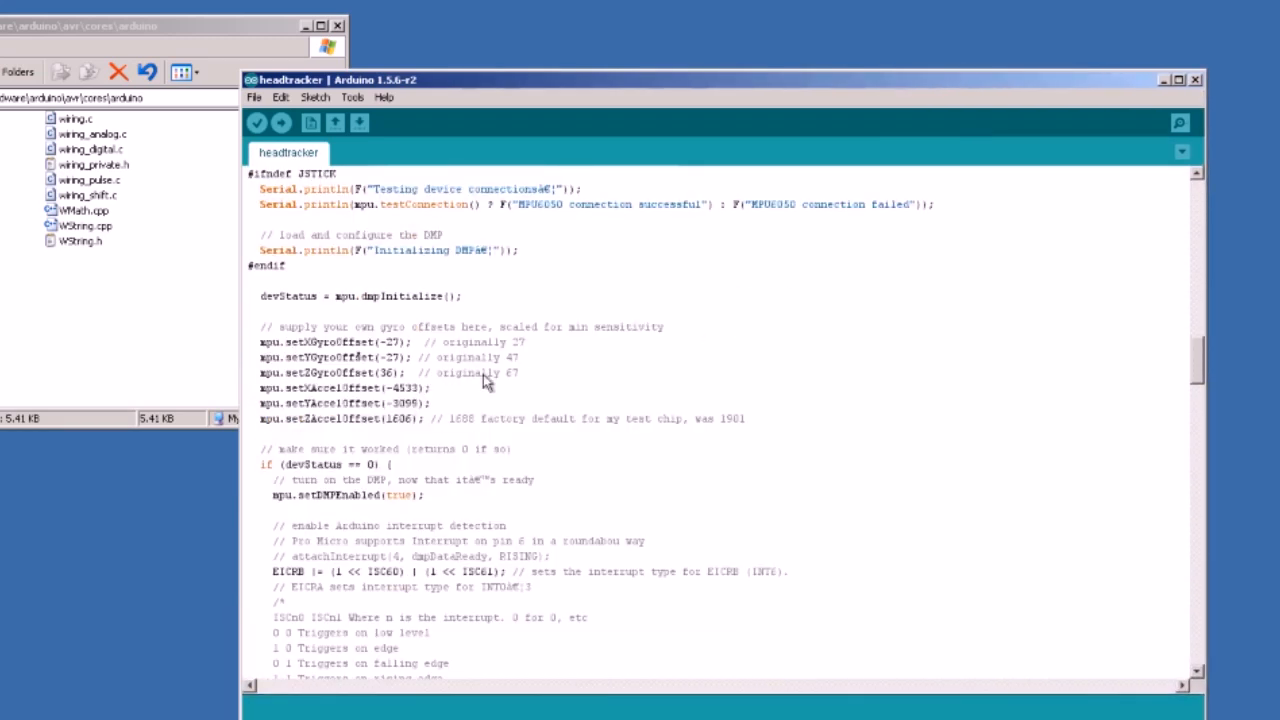
pyautogui.moveTo(378, 356)
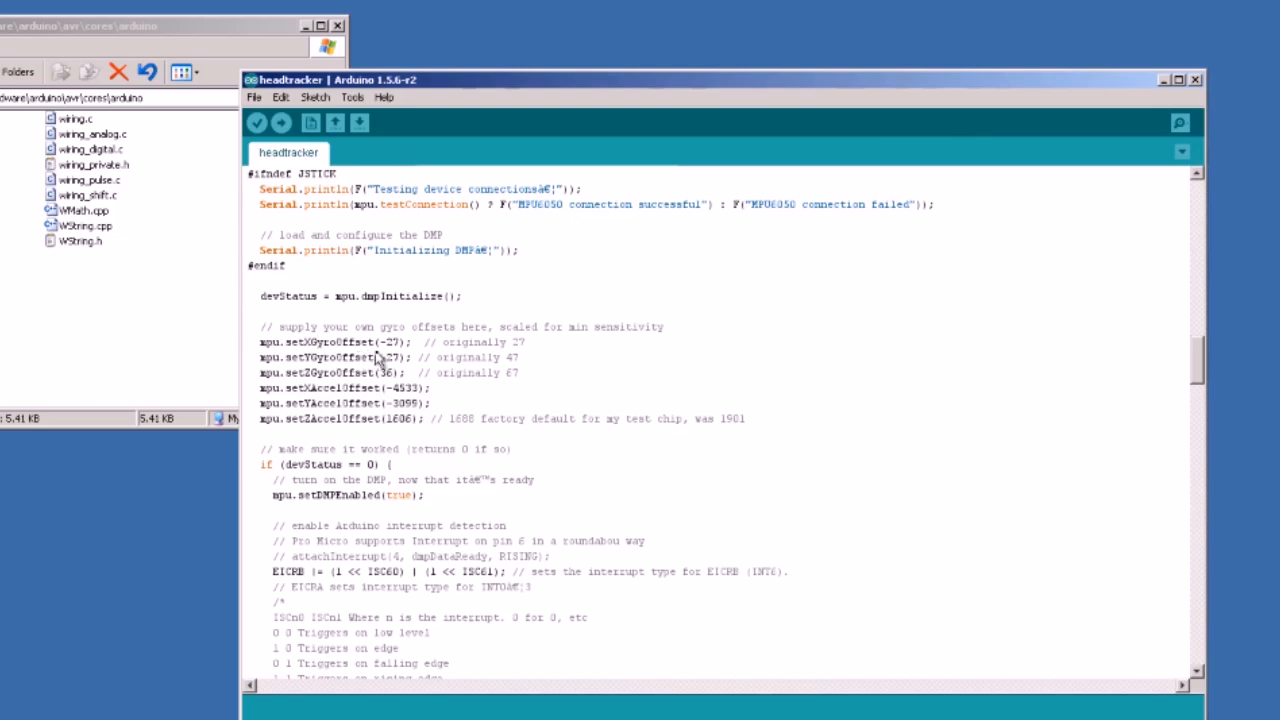